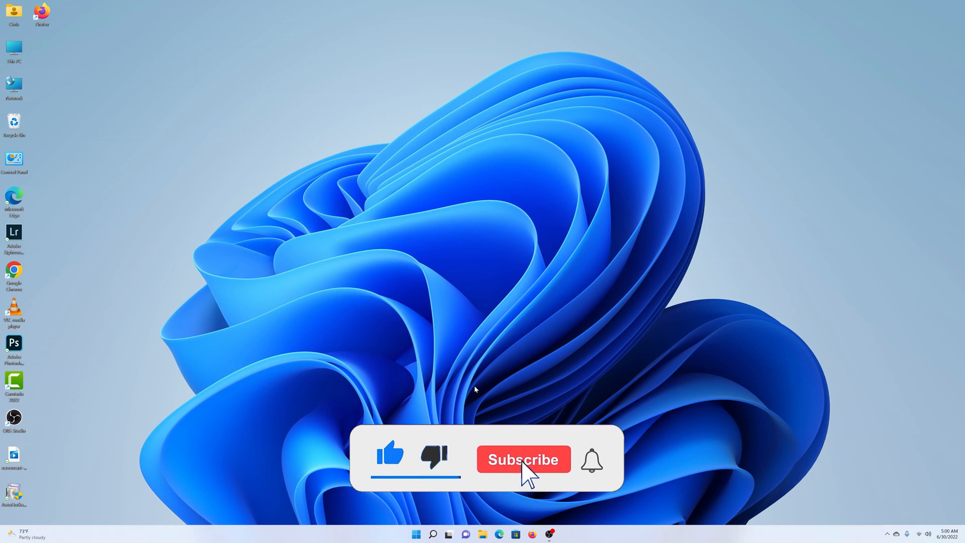
# Step: Move the screencast MP4 from the icon column to an open spot near the top of the desktop
pyautogui.click(523, 460)
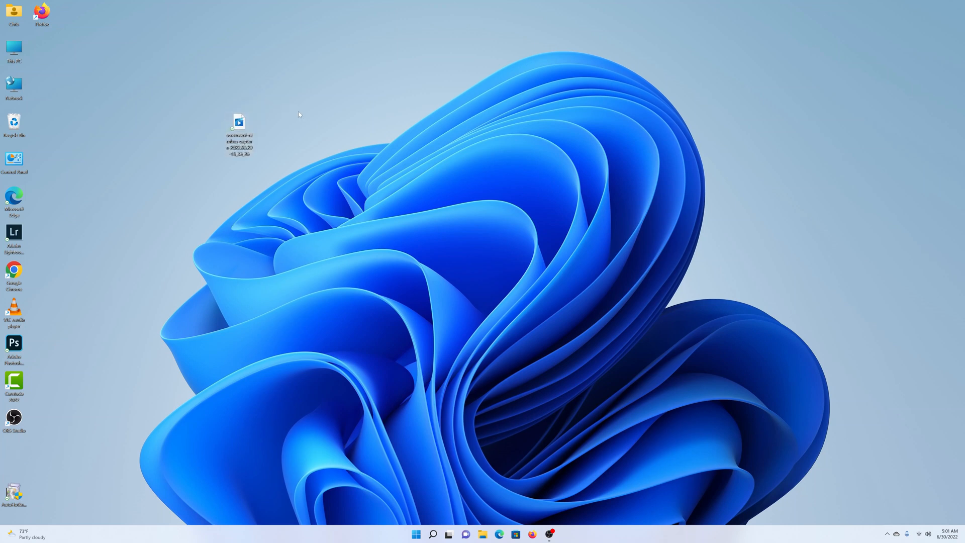
pyautogui.moveTo(239, 127)
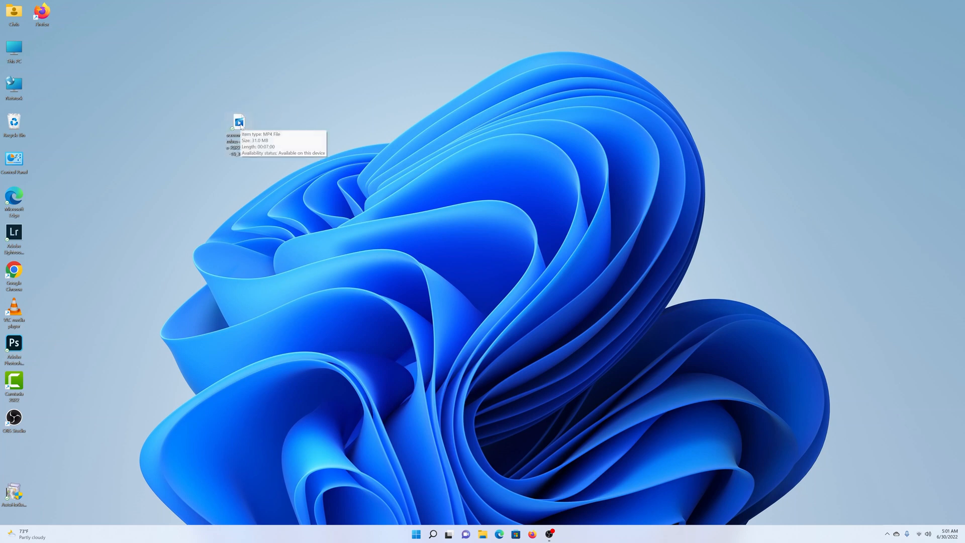
# Step: Bring up the context menu for the desktop MP4 and view the apps that can open it
pyautogui.rightClick(236, 122)
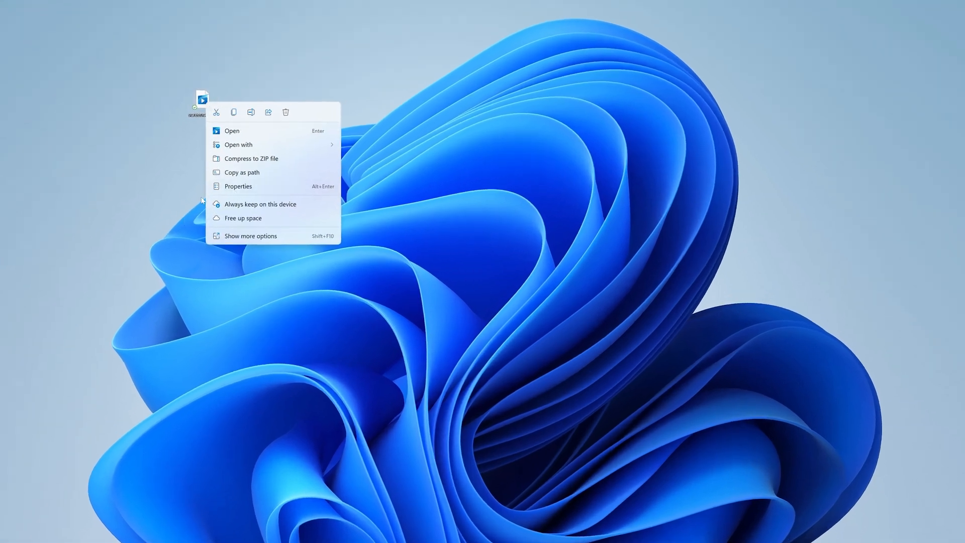
pyautogui.click(238, 144)
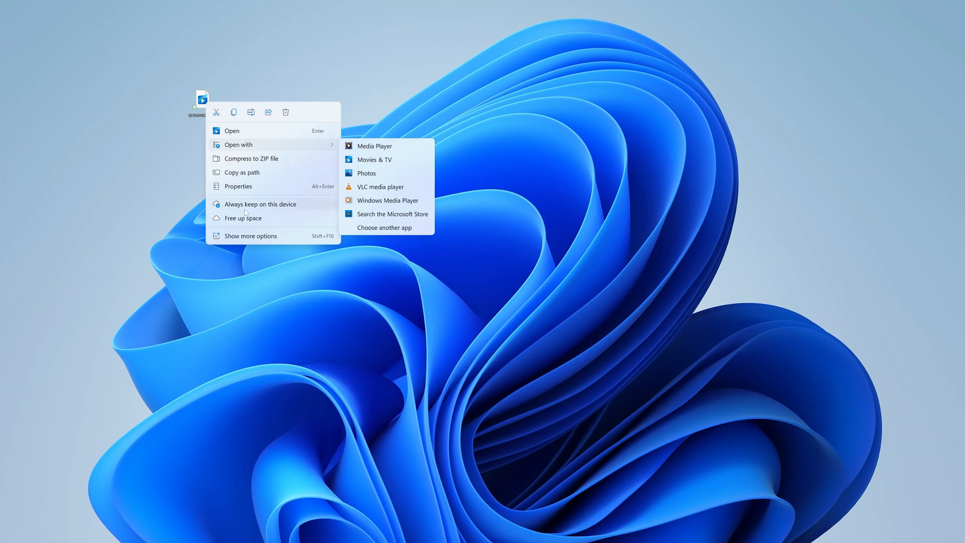
pyautogui.moveTo(247, 211)
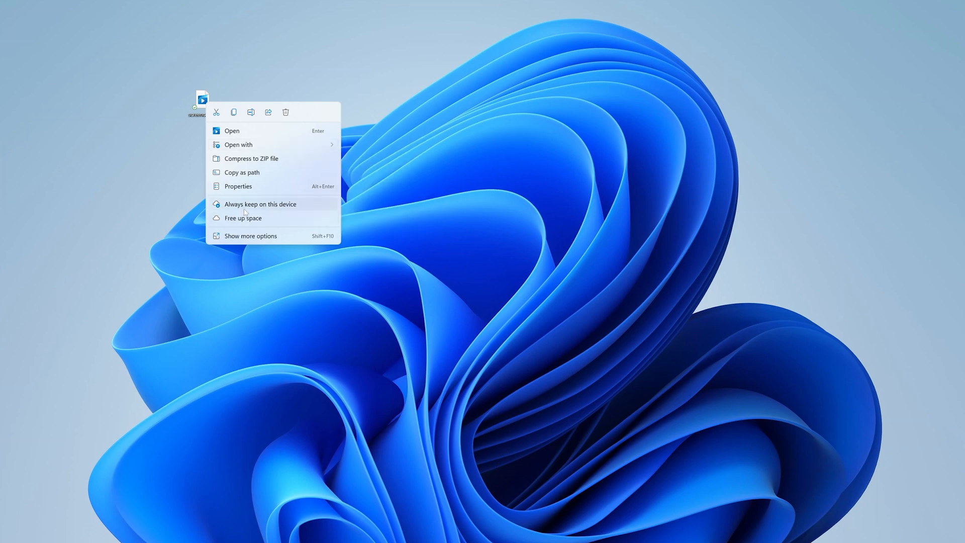
pyautogui.moveTo(233, 111)
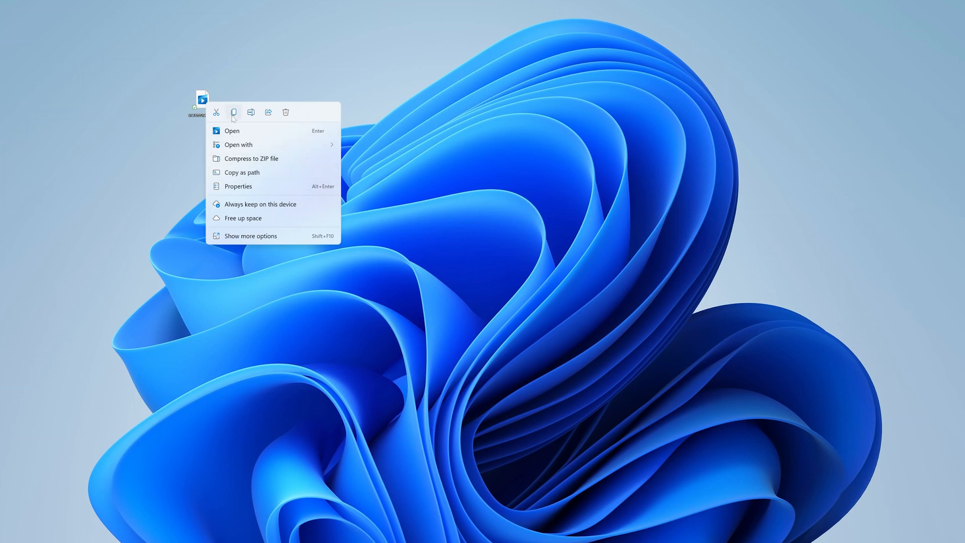
pyautogui.moveTo(233, 111)
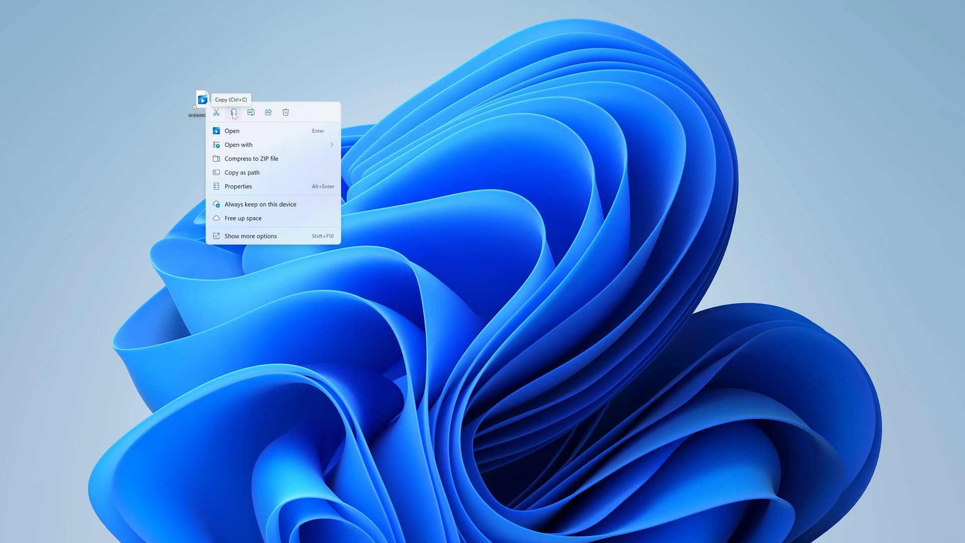
pyautogui.moveTo(234, 112)
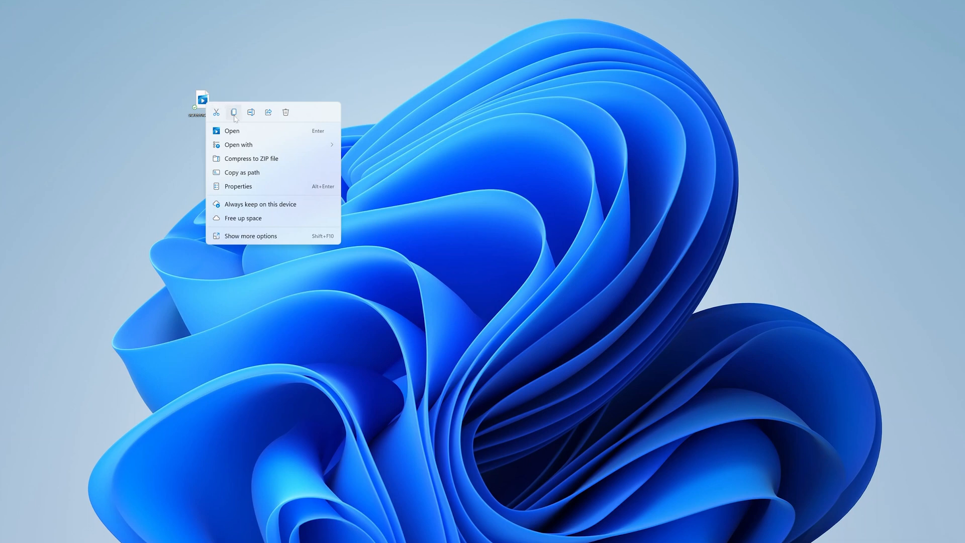
pyautogui.moveTo(234, 112)
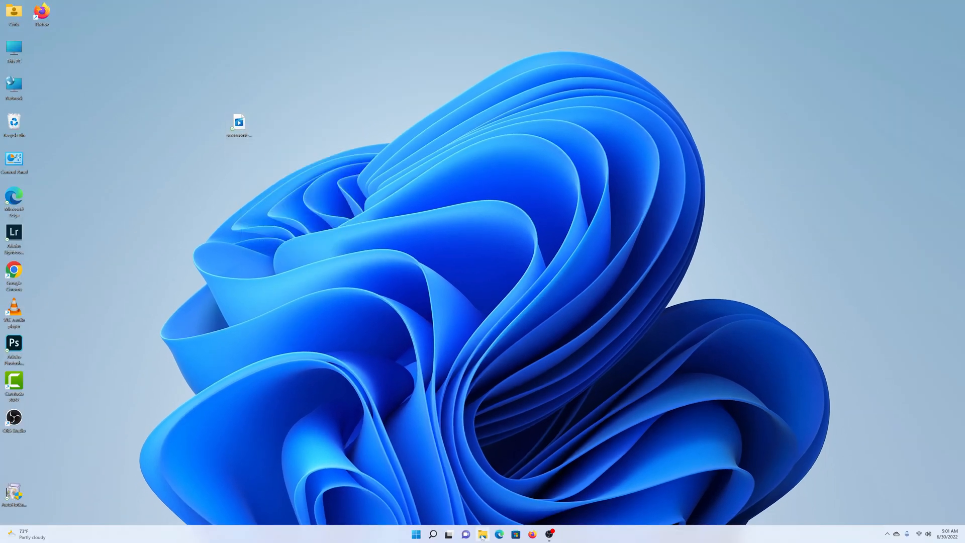
# Step: Paste the copied screencast video into Videos > Webpro, bringing it to six items
pyautogui.click(482, 534)
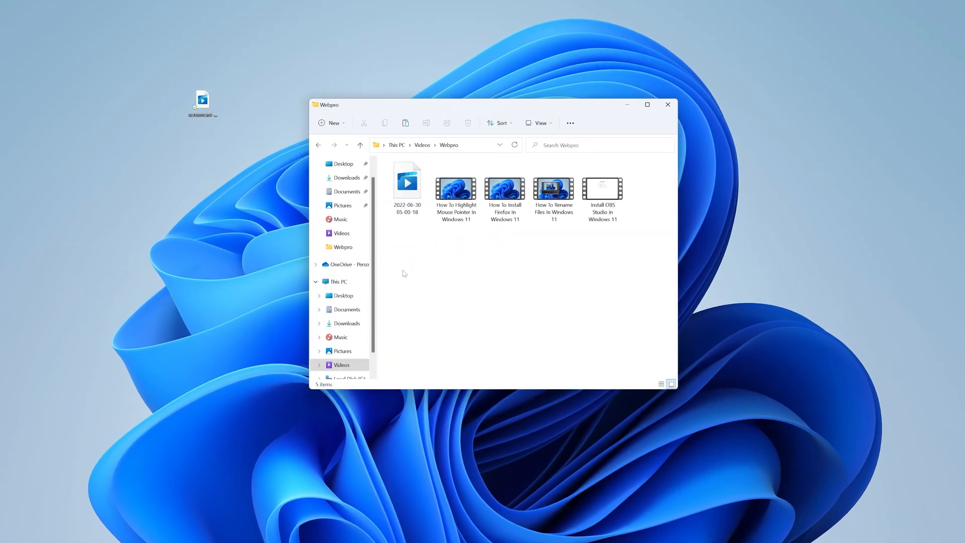
pyautogui.moveTo(449, 269)
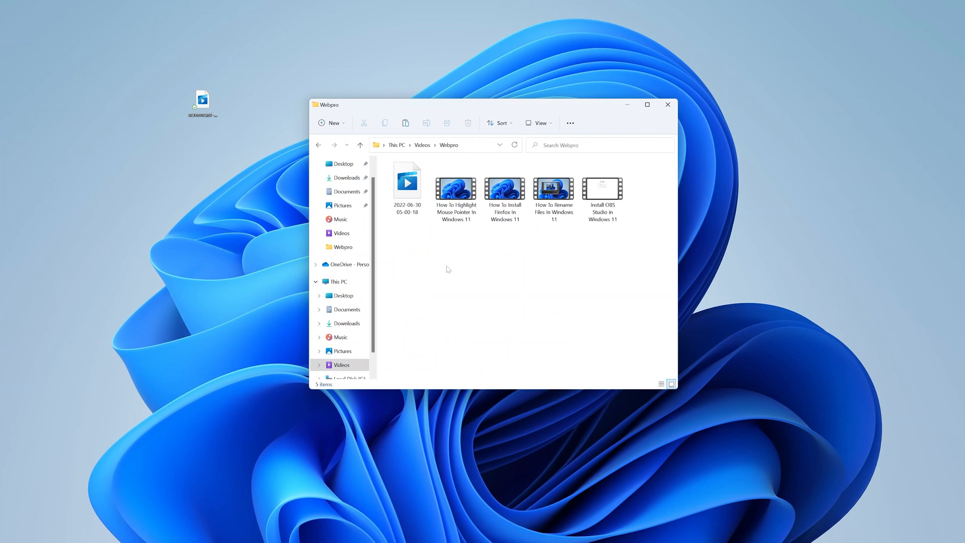
pyautogui.rightClick(448, 270)
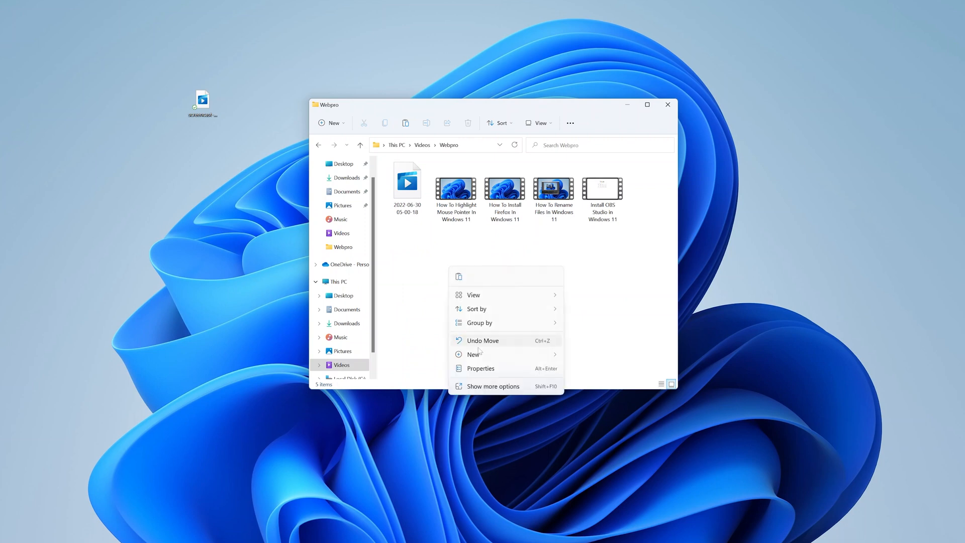
pyautogui.moveTo(484, 360)
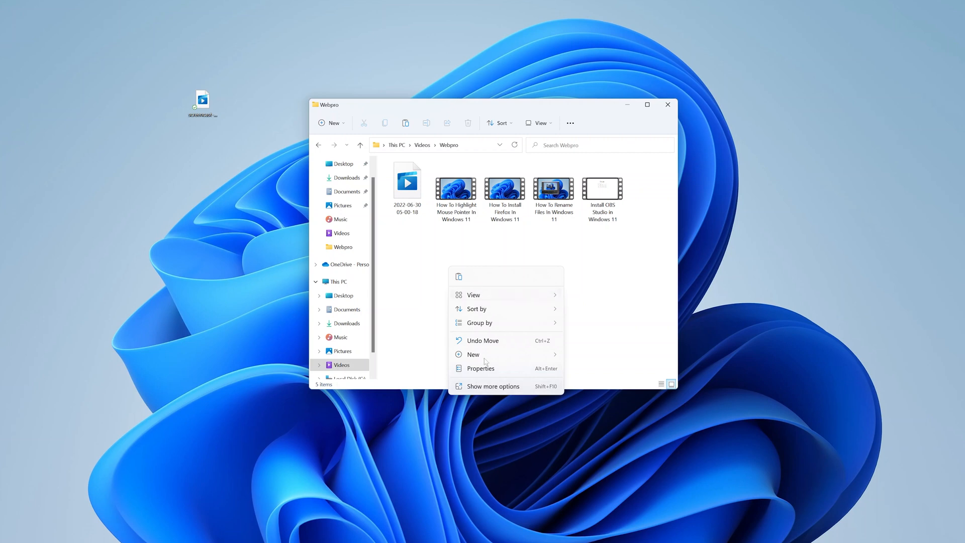
pyautogui.moveTo(461, 277)
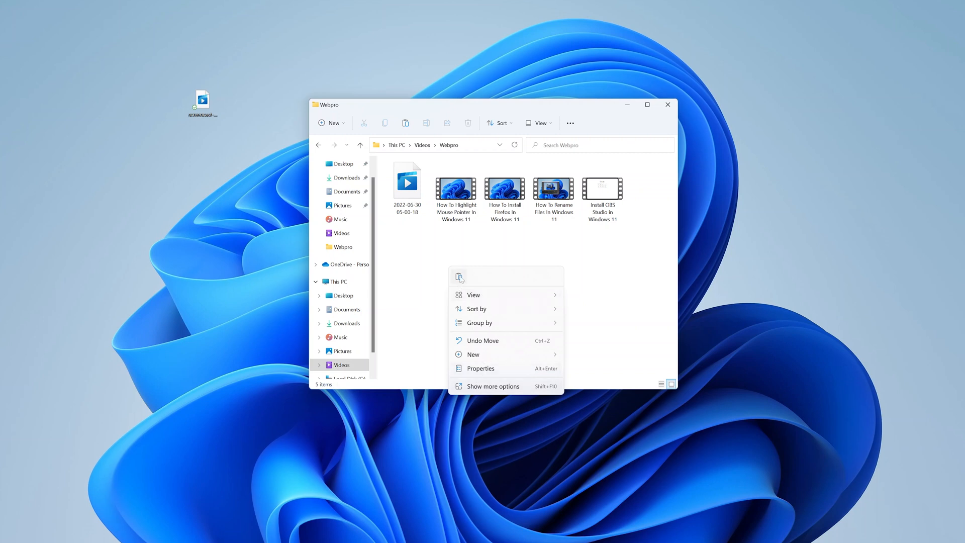
pyautogui.moveTo(460, 279)
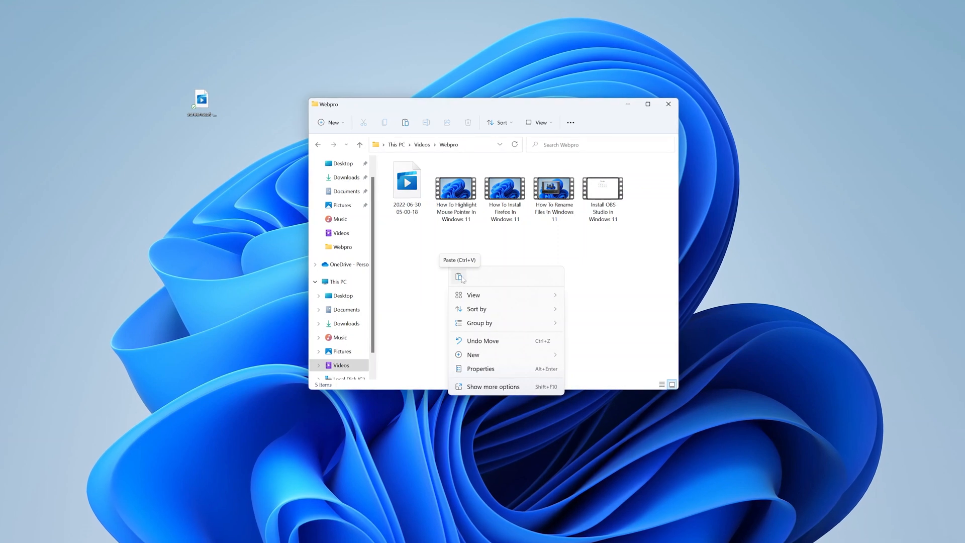
pyautogui.click(462, 277)
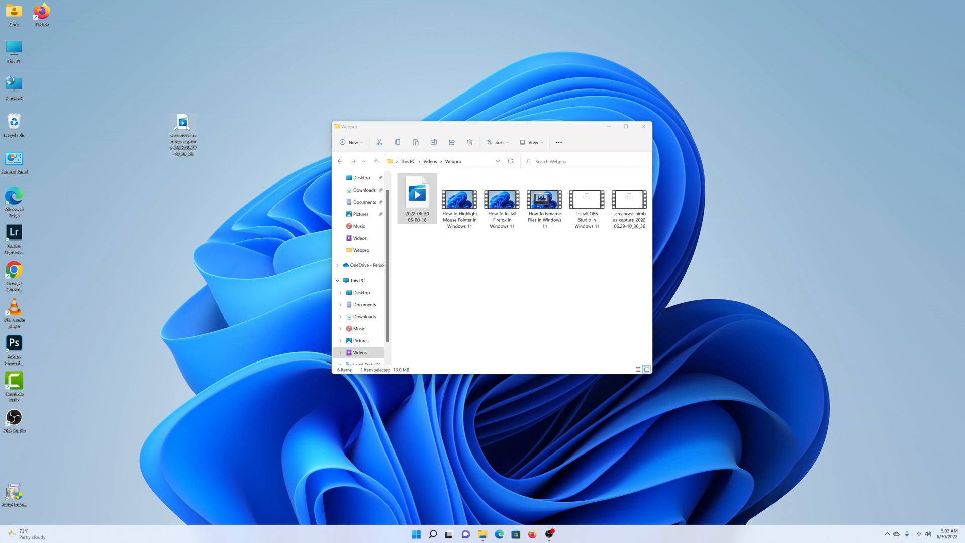
# Step: Copy the desktop video file again via Show more options > Copy
pyautogui.rightClick(183, 130)
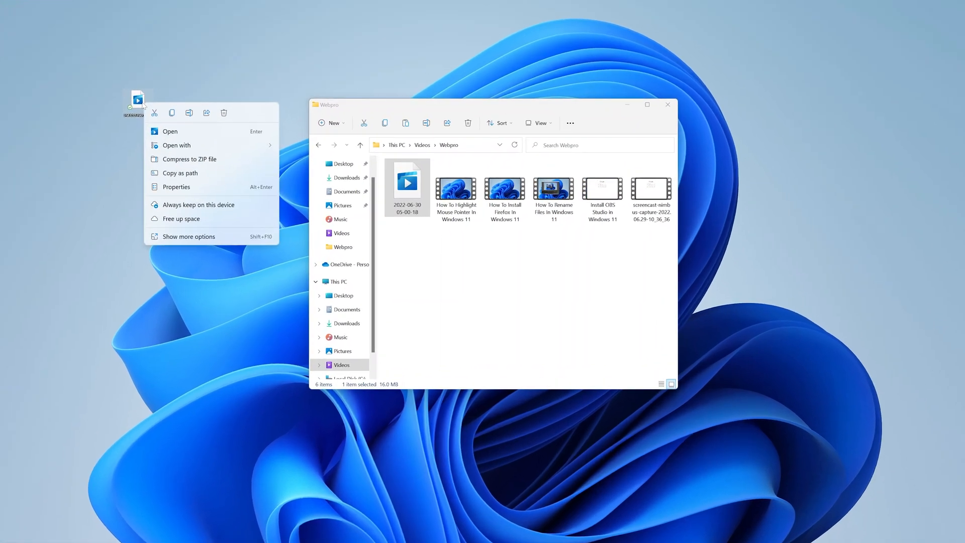
pyautogui.moveTo(172, 112)
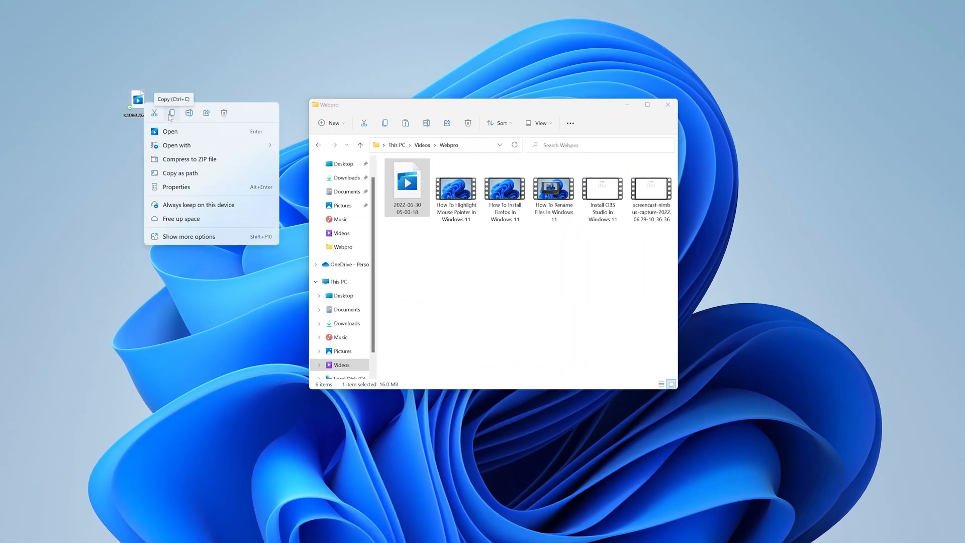
pyautogui.moveTo(190, 218)
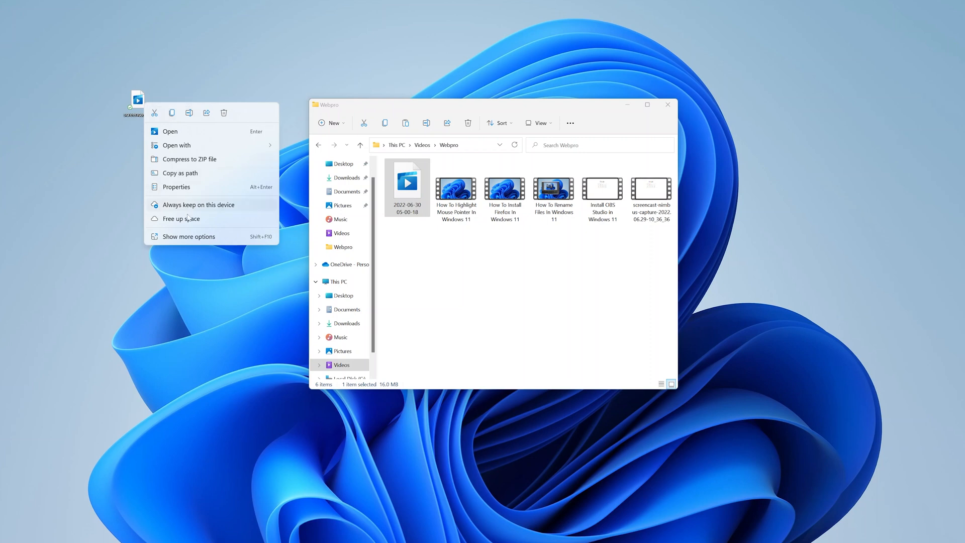
pyautogui.click(188, 235)
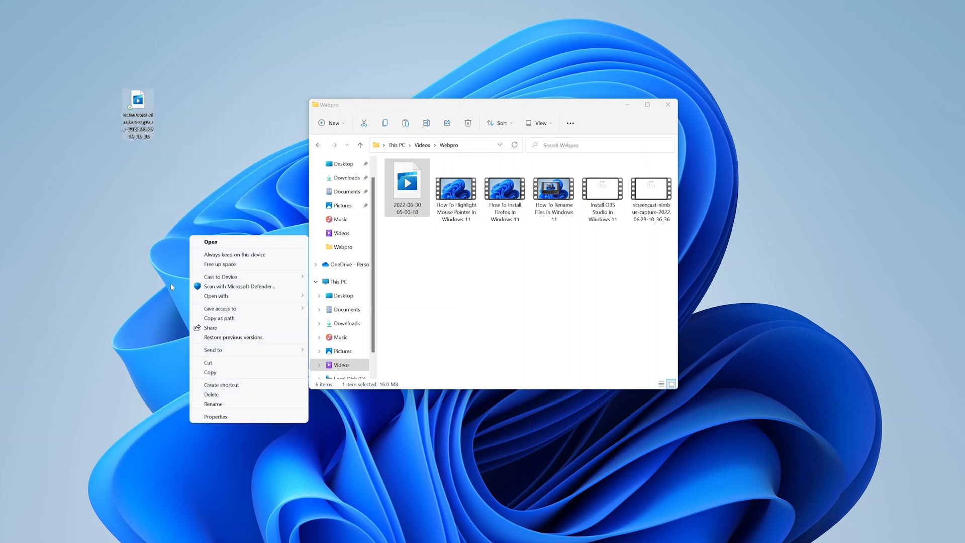
pyautogui.moveTo(210, 372)
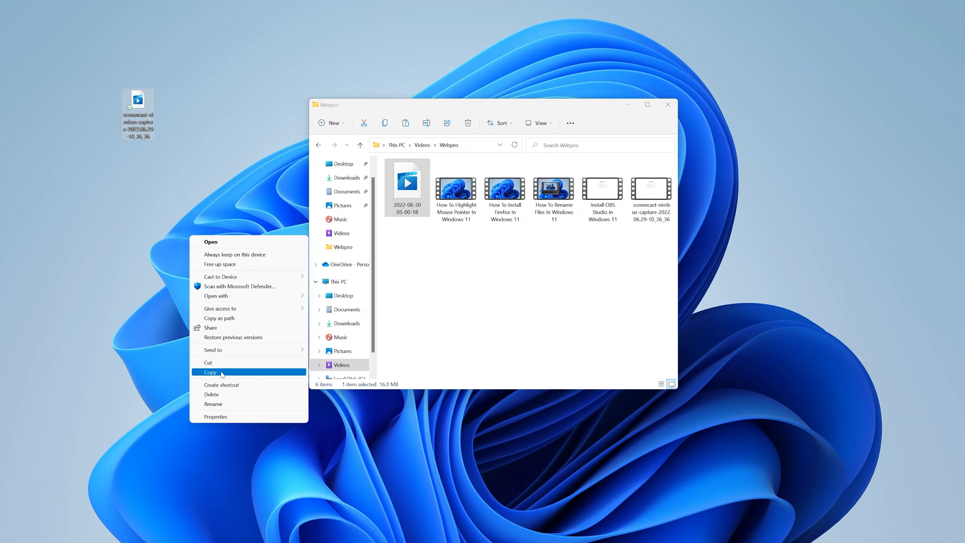
pyautogui.click(210, 372)
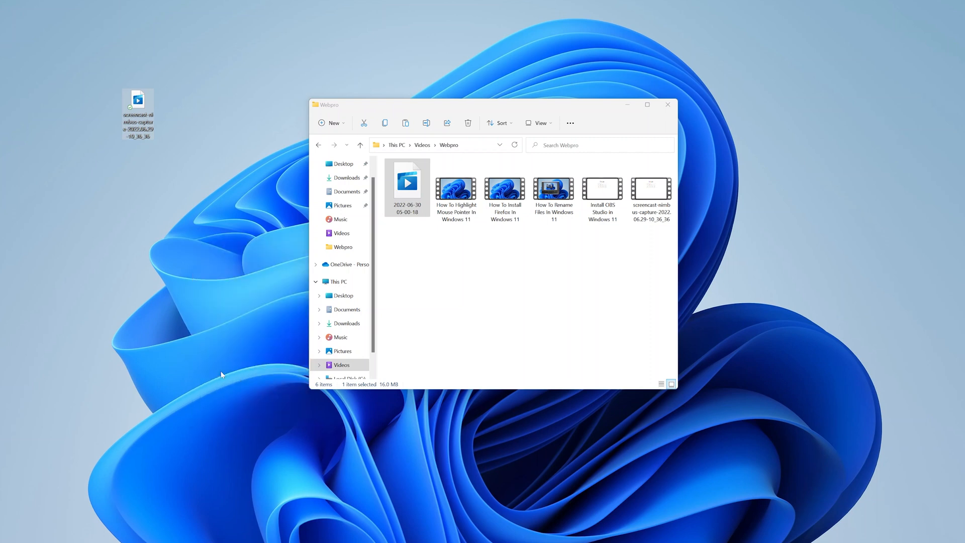
# Step: Paste the copied video into the Webpro folder from the empty-space context menu
pyautogui.rightClick(459, 283)
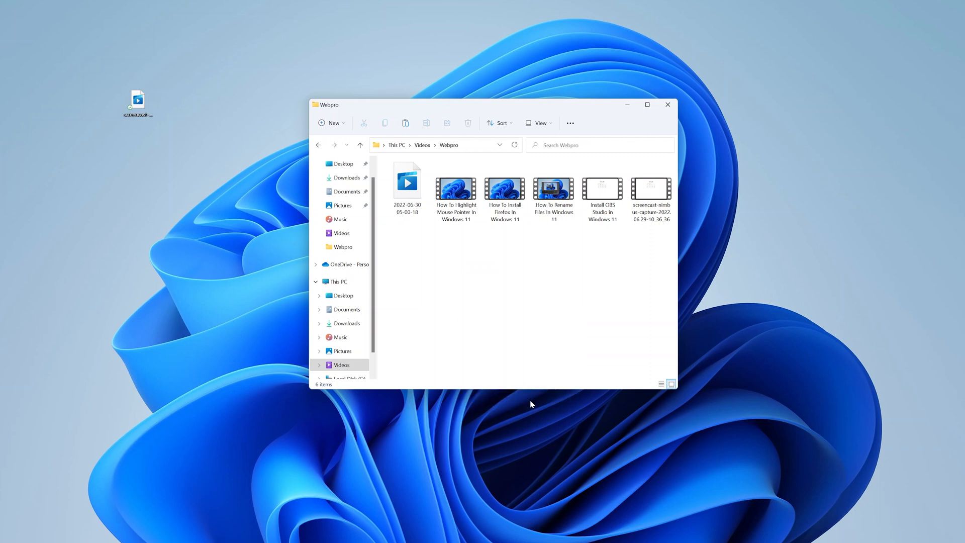
pyautogui.rightClick(531, 404)
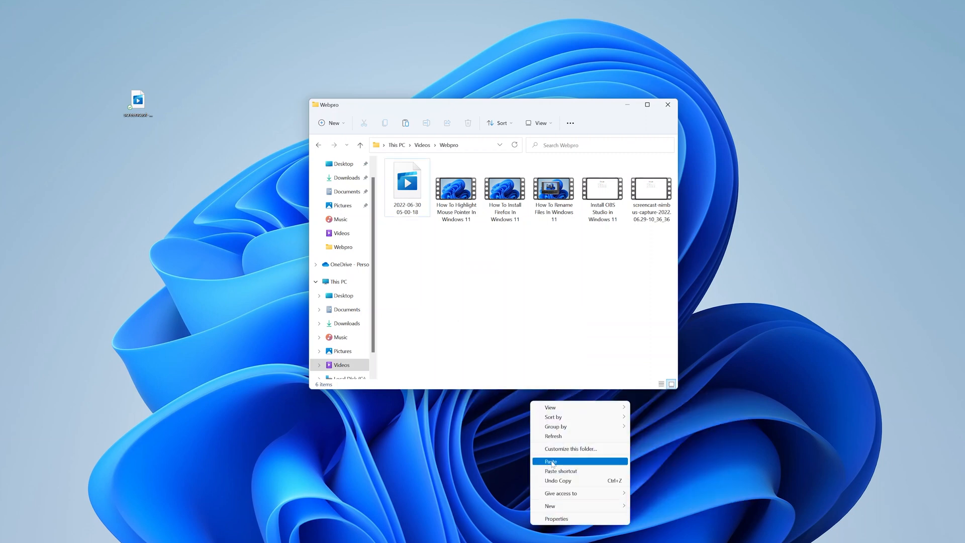
pyautogui.moveTo(564, 462)
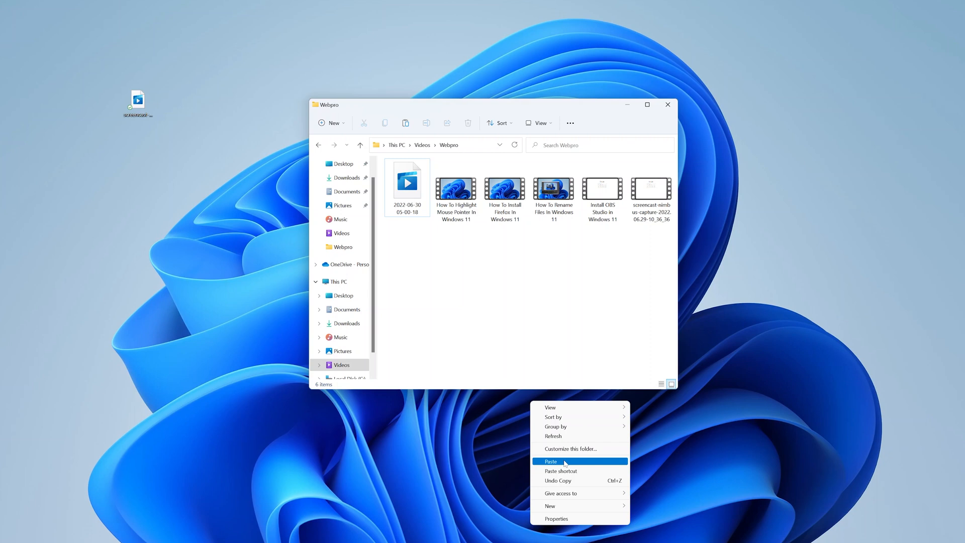
pyautogui.click(550, 461)
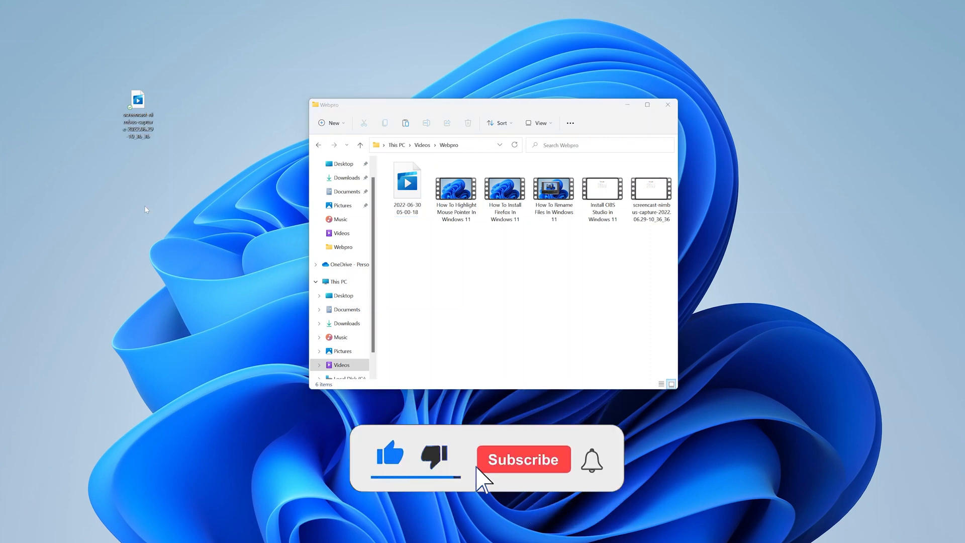
# Step: Copy the desktop video via Show more options and paste it into the Music folder with Ctrl+V
pyautogui.rightClick(138, 99)
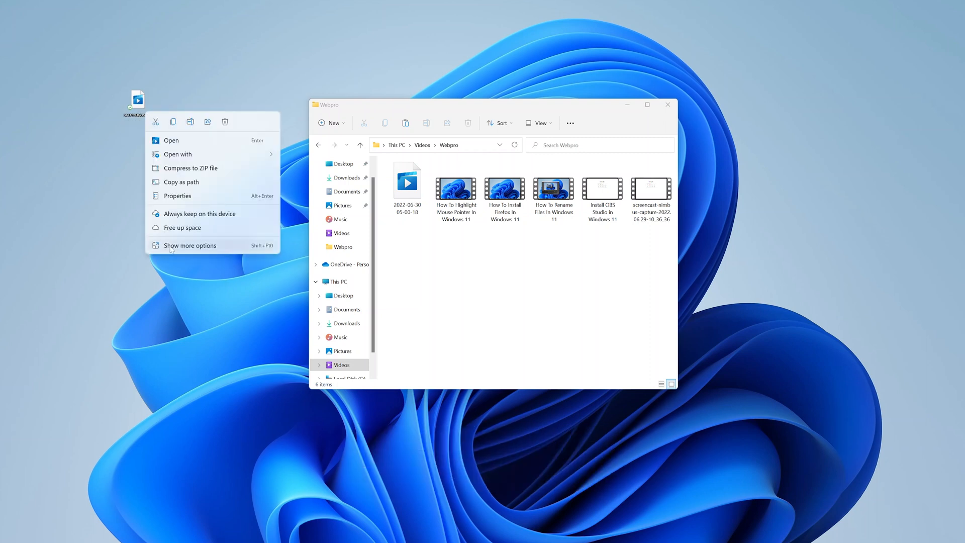
pyautogui.click(189, 245)
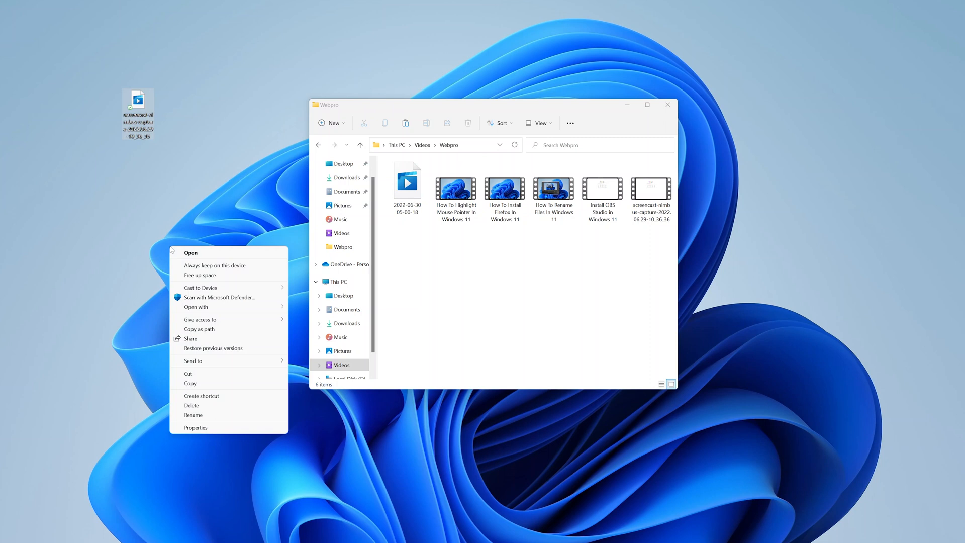
pyautogui.moveTo(103, 212)
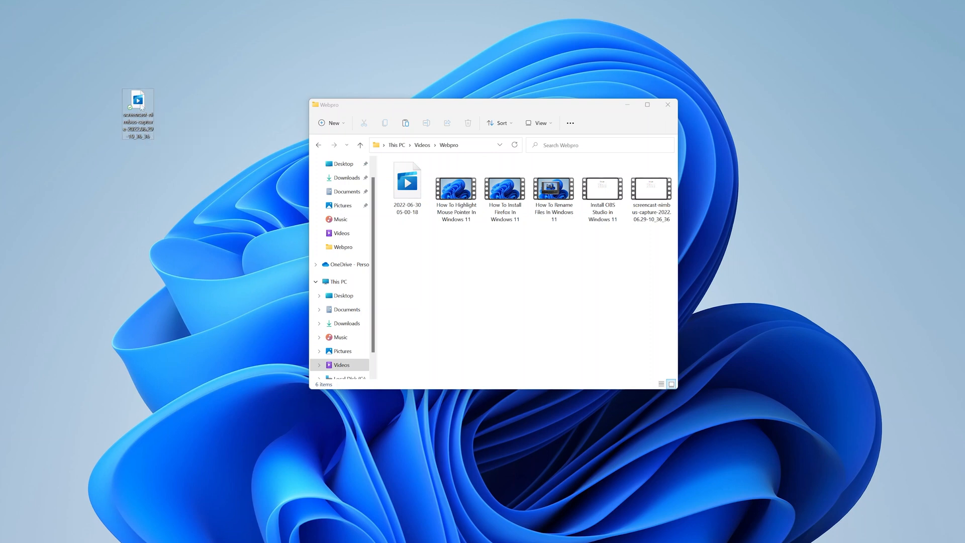
pyautogui.moveTo(341, 219)
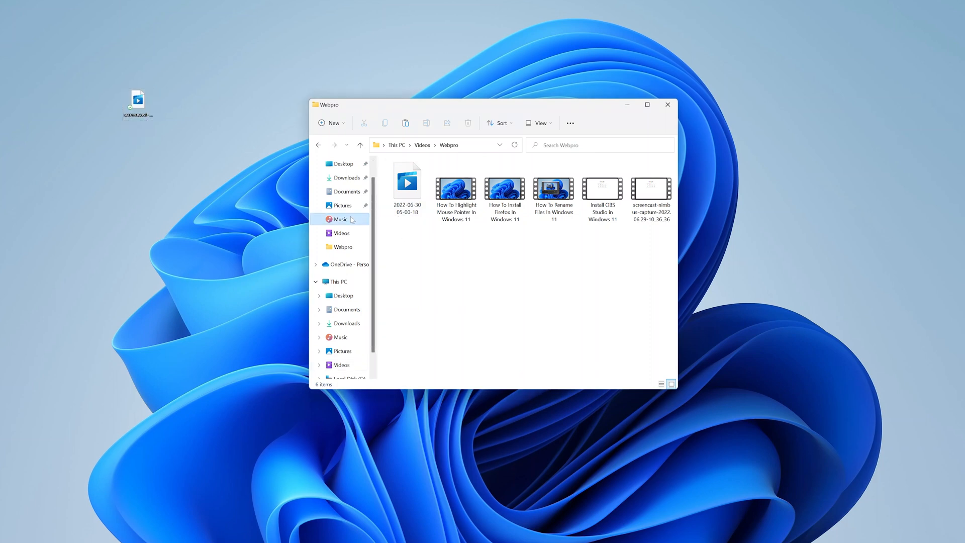
pyautogui.click(340, 219)
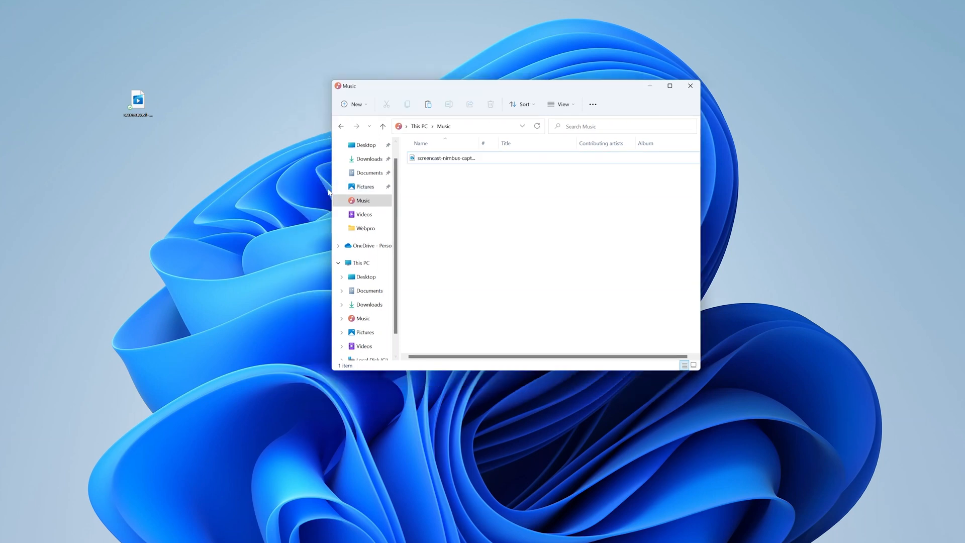
# Step: Copy the screencast video in the Music folder using the toolbar Copy button
pyautogui.click(446, 158)
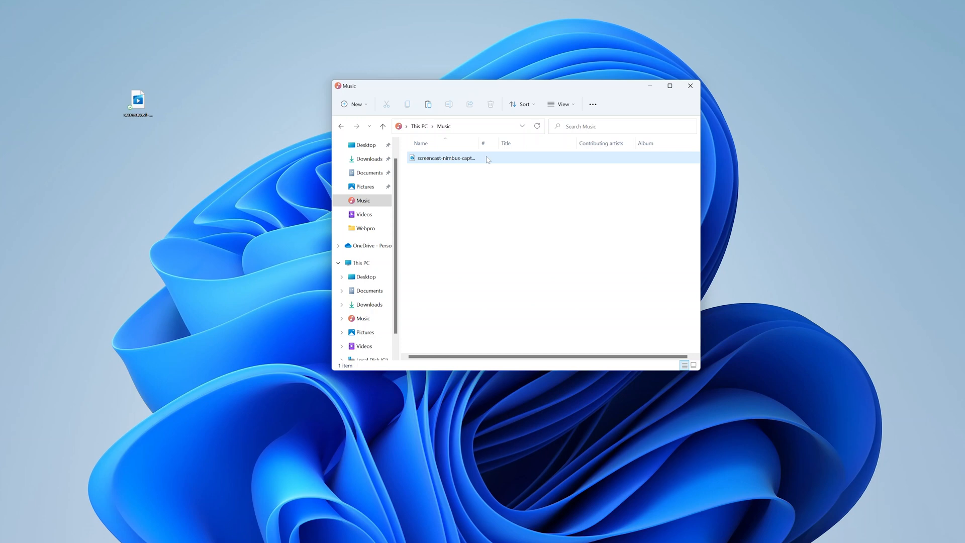
pyautogui.click(445, 157)
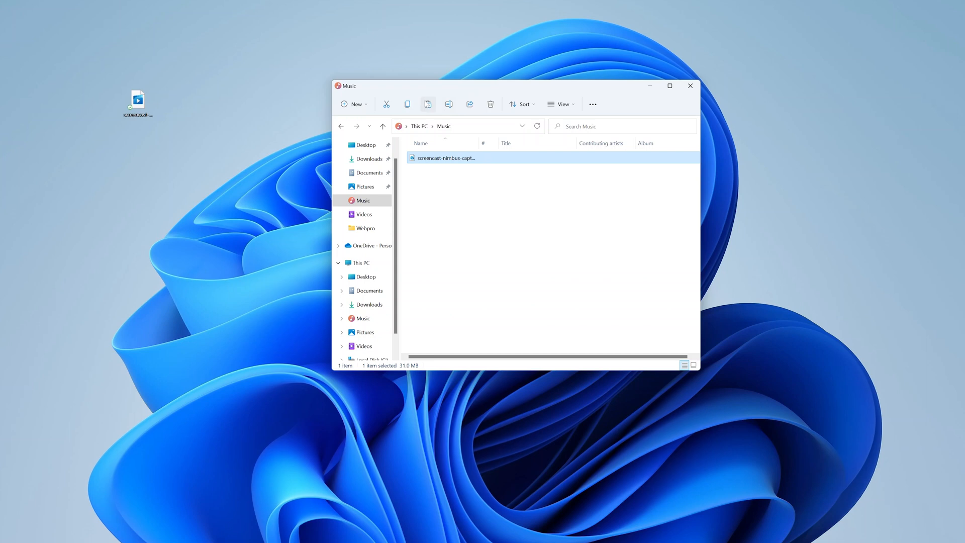
pyautogui.moveTo(407, 104)
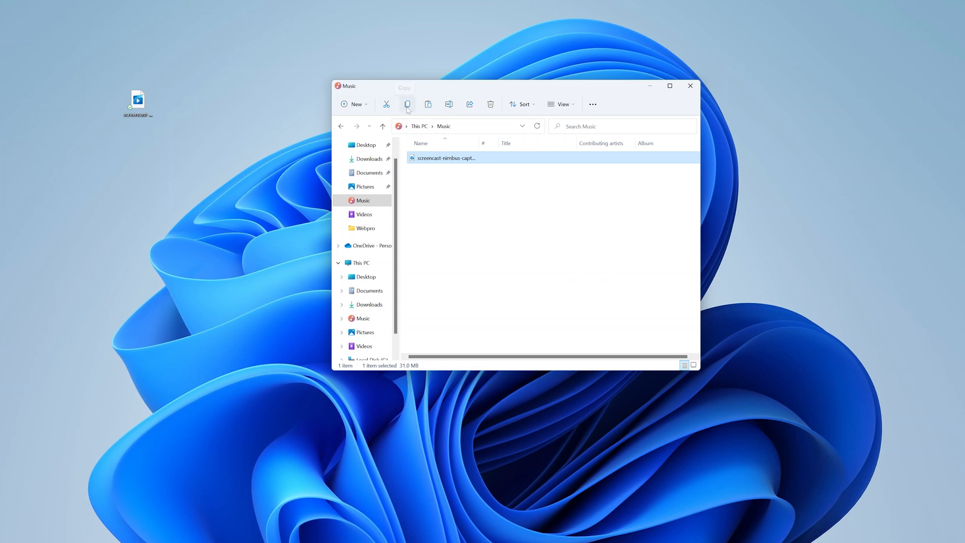
pyautogui.moveTo(408, 104)
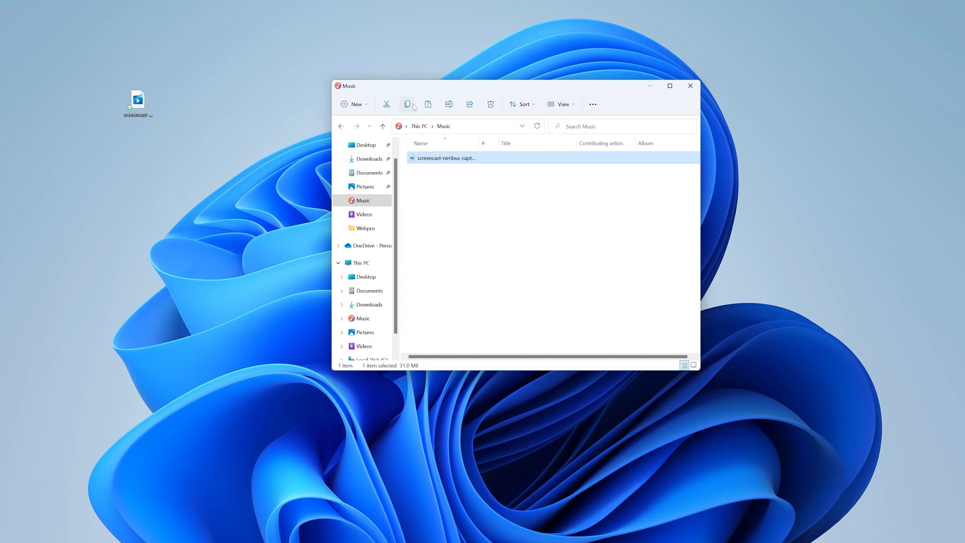
pyautogui.click(365, 145)
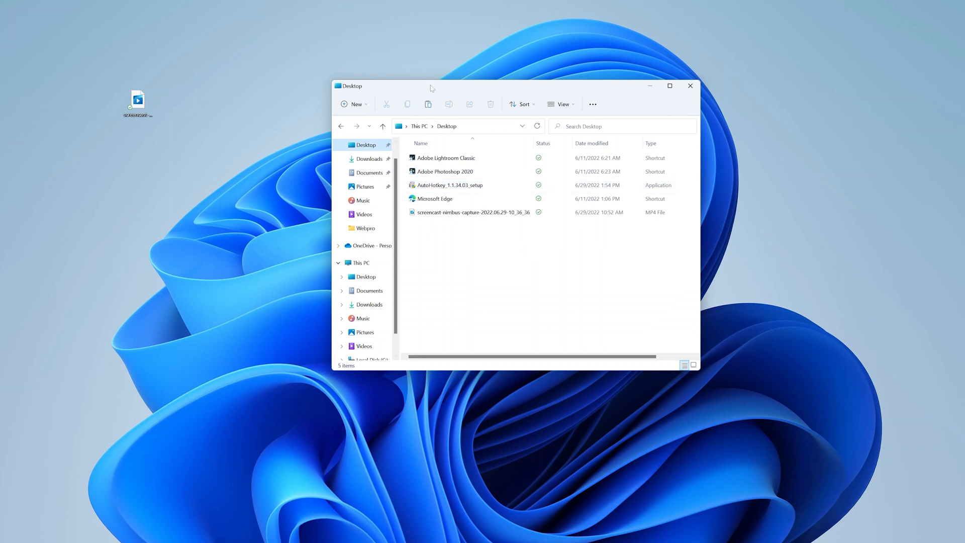
pyautogui.moveTo(427, 104)
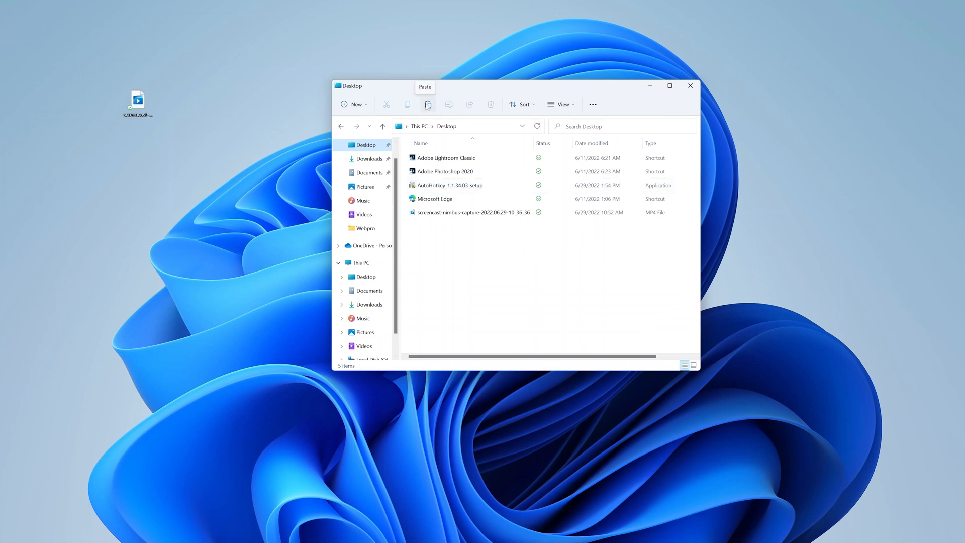